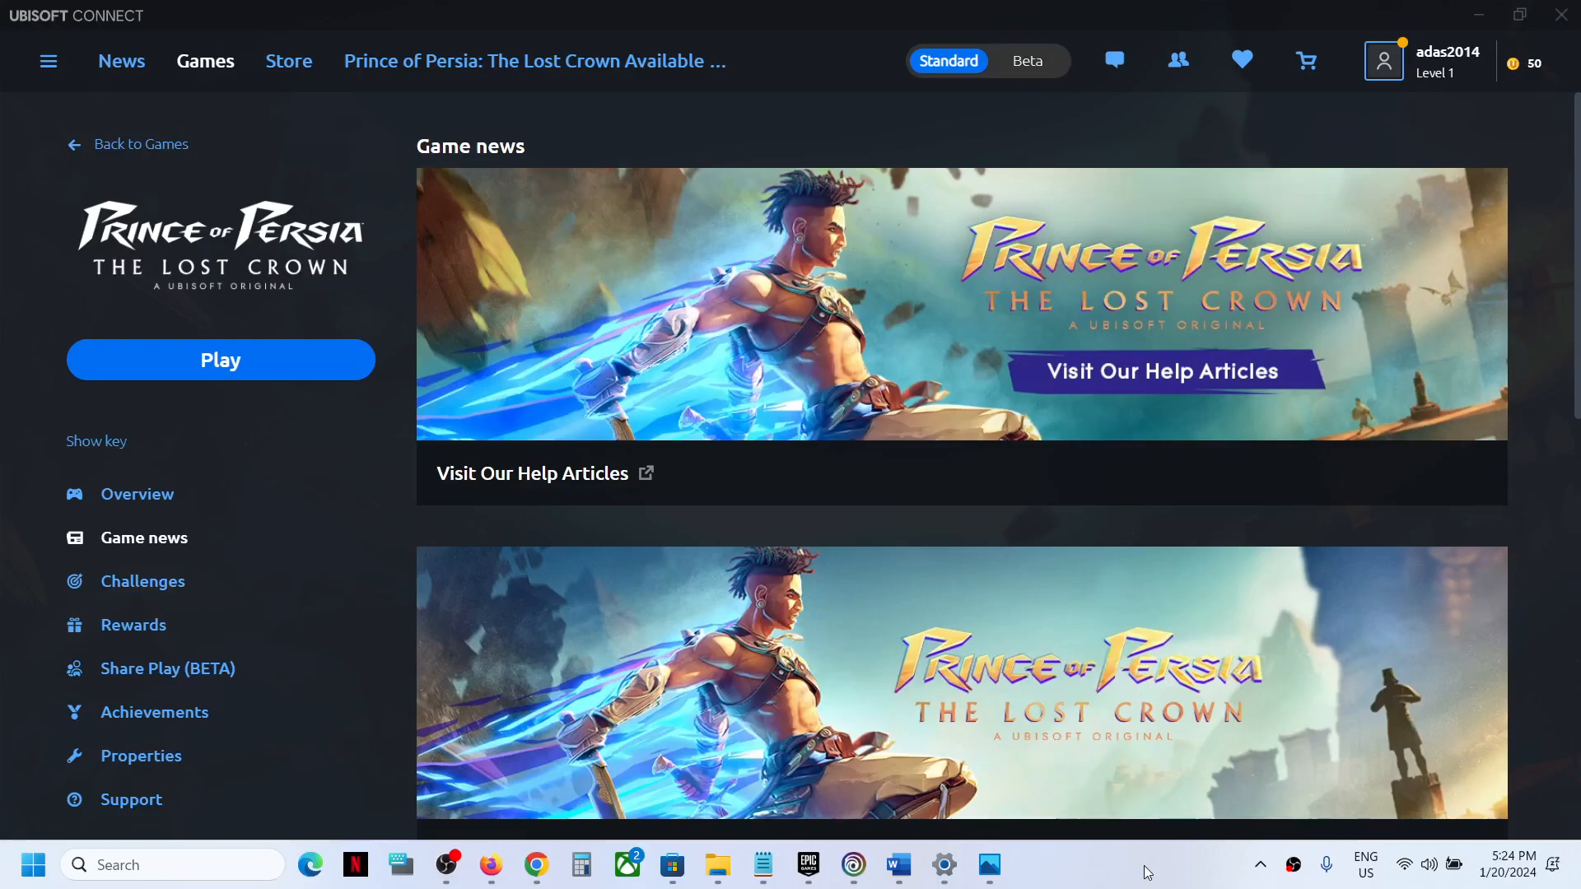
{"action": "mouse_move", "coordinate": [717, 865]}
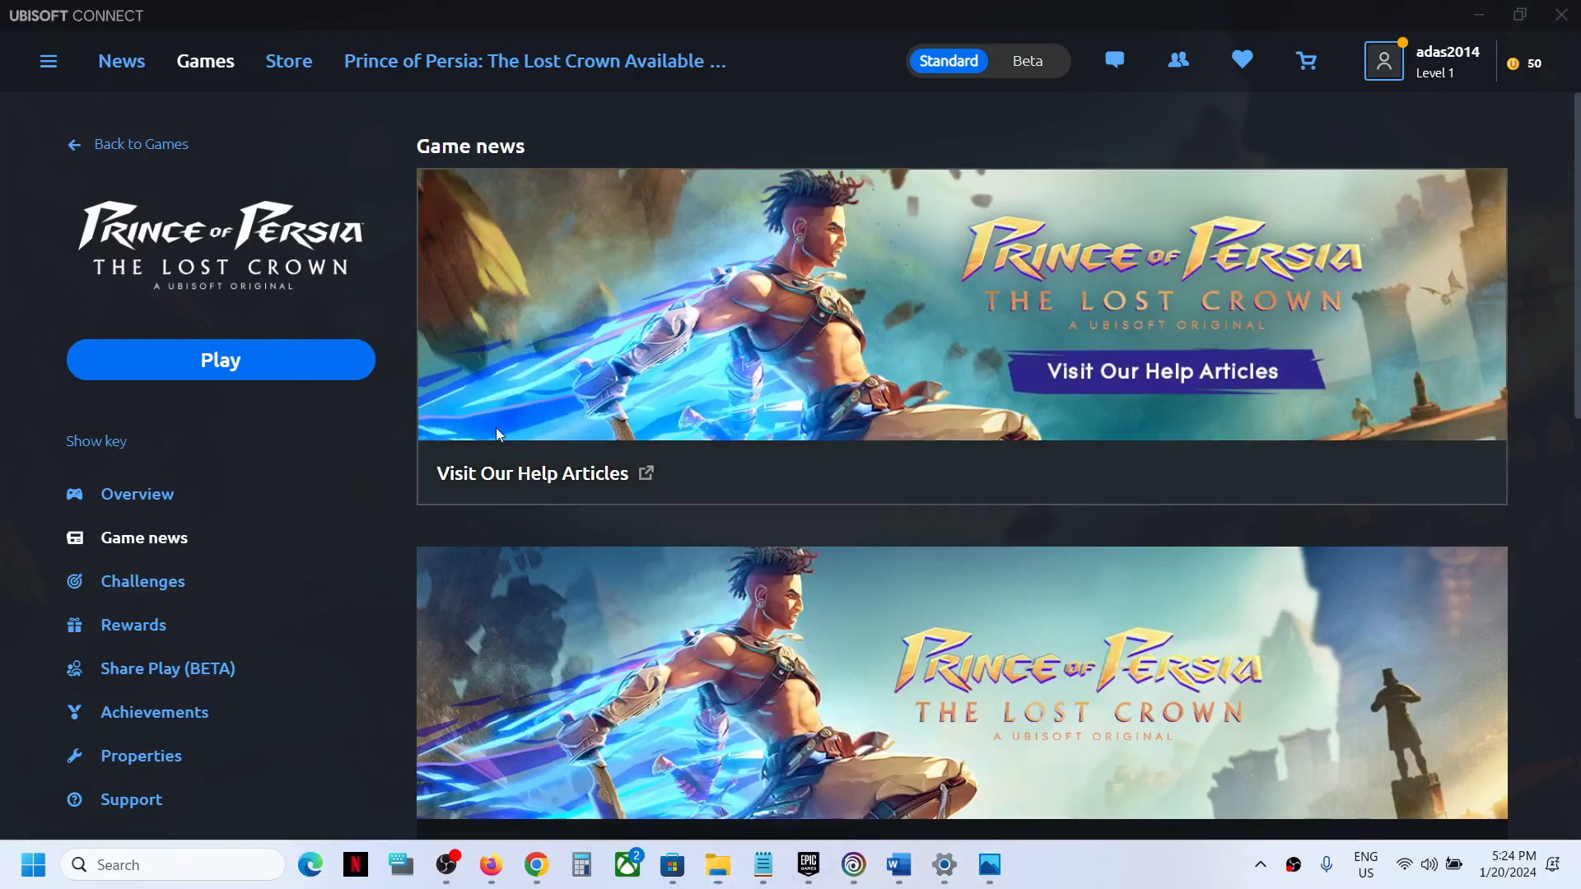
Open File Explorer and browse into alex_ > Documents > My Games
{"action": "left_click", "coordinate": [718, 864]}
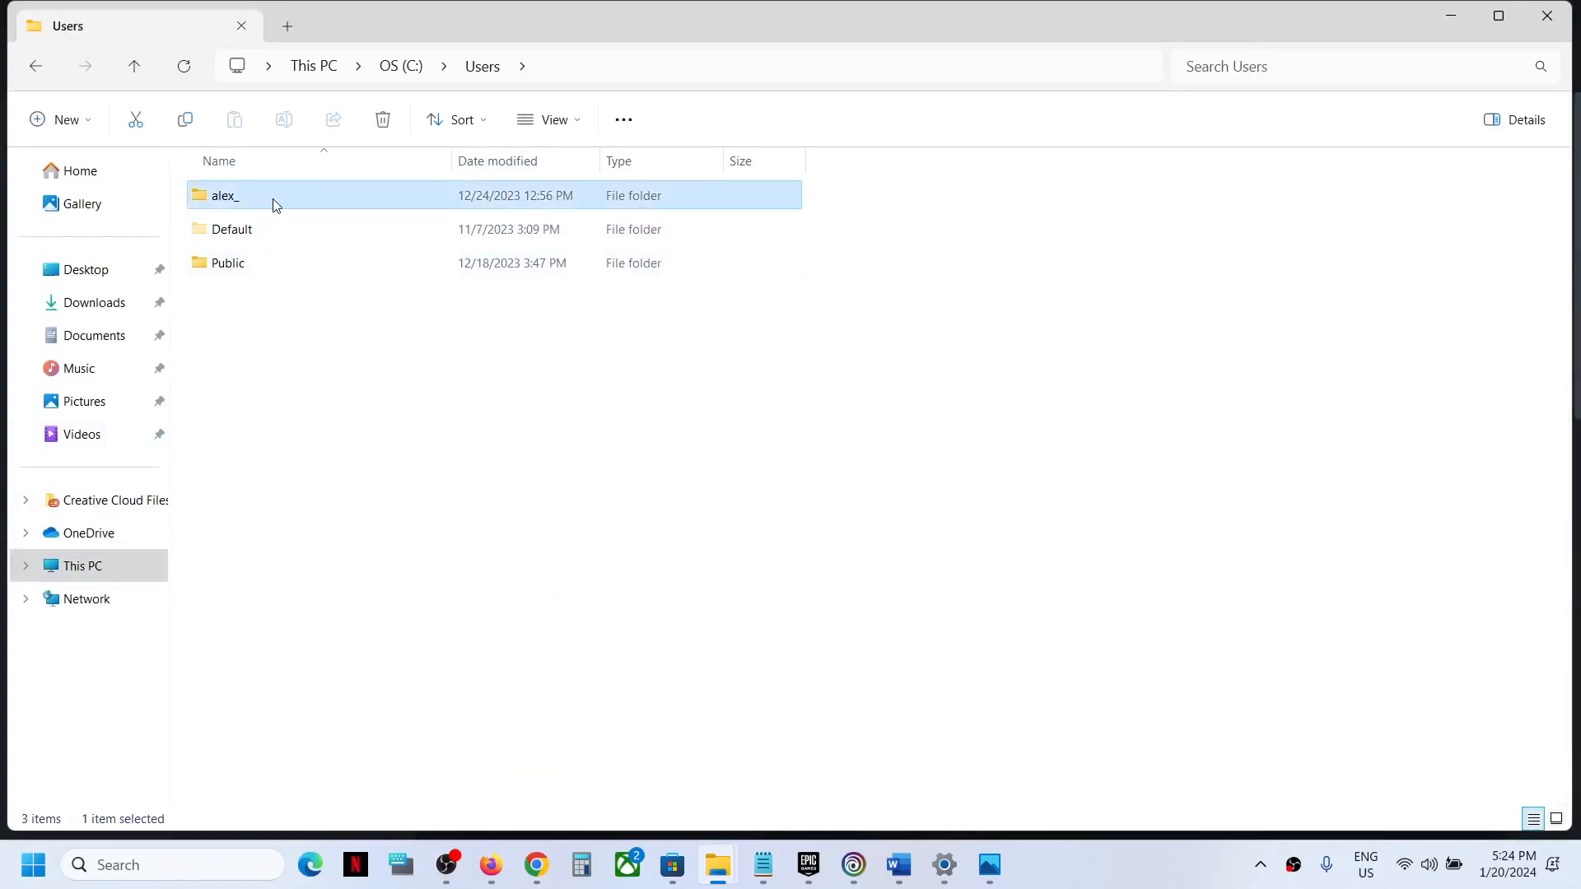
{"action": "double_click", "coordinate": [224, 195]}
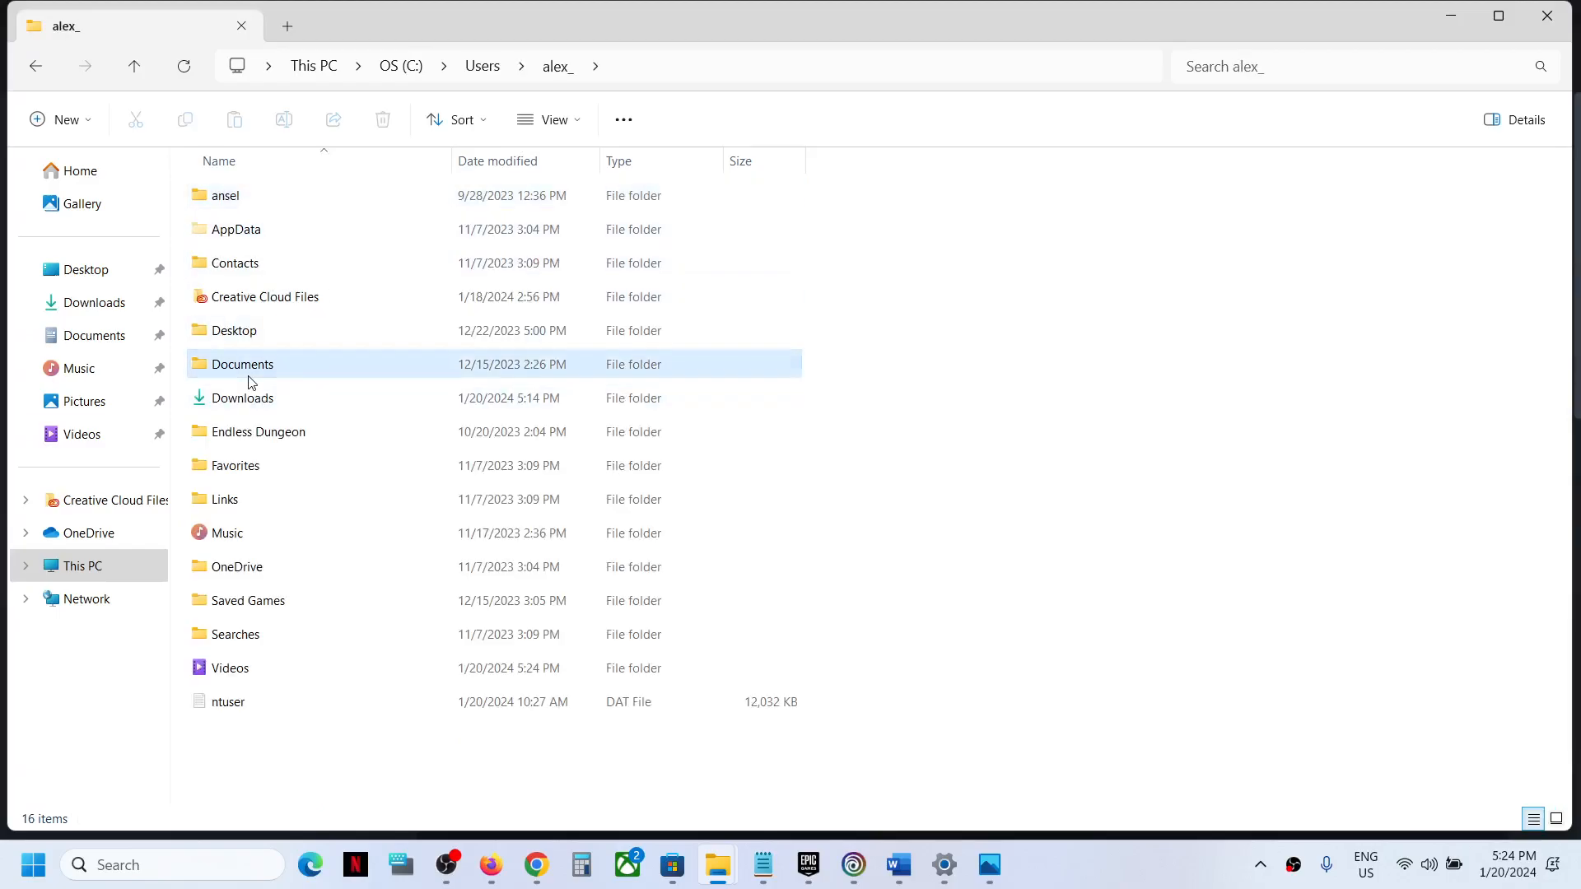
{"action": "double_click", "coordinate": [242, 364]}
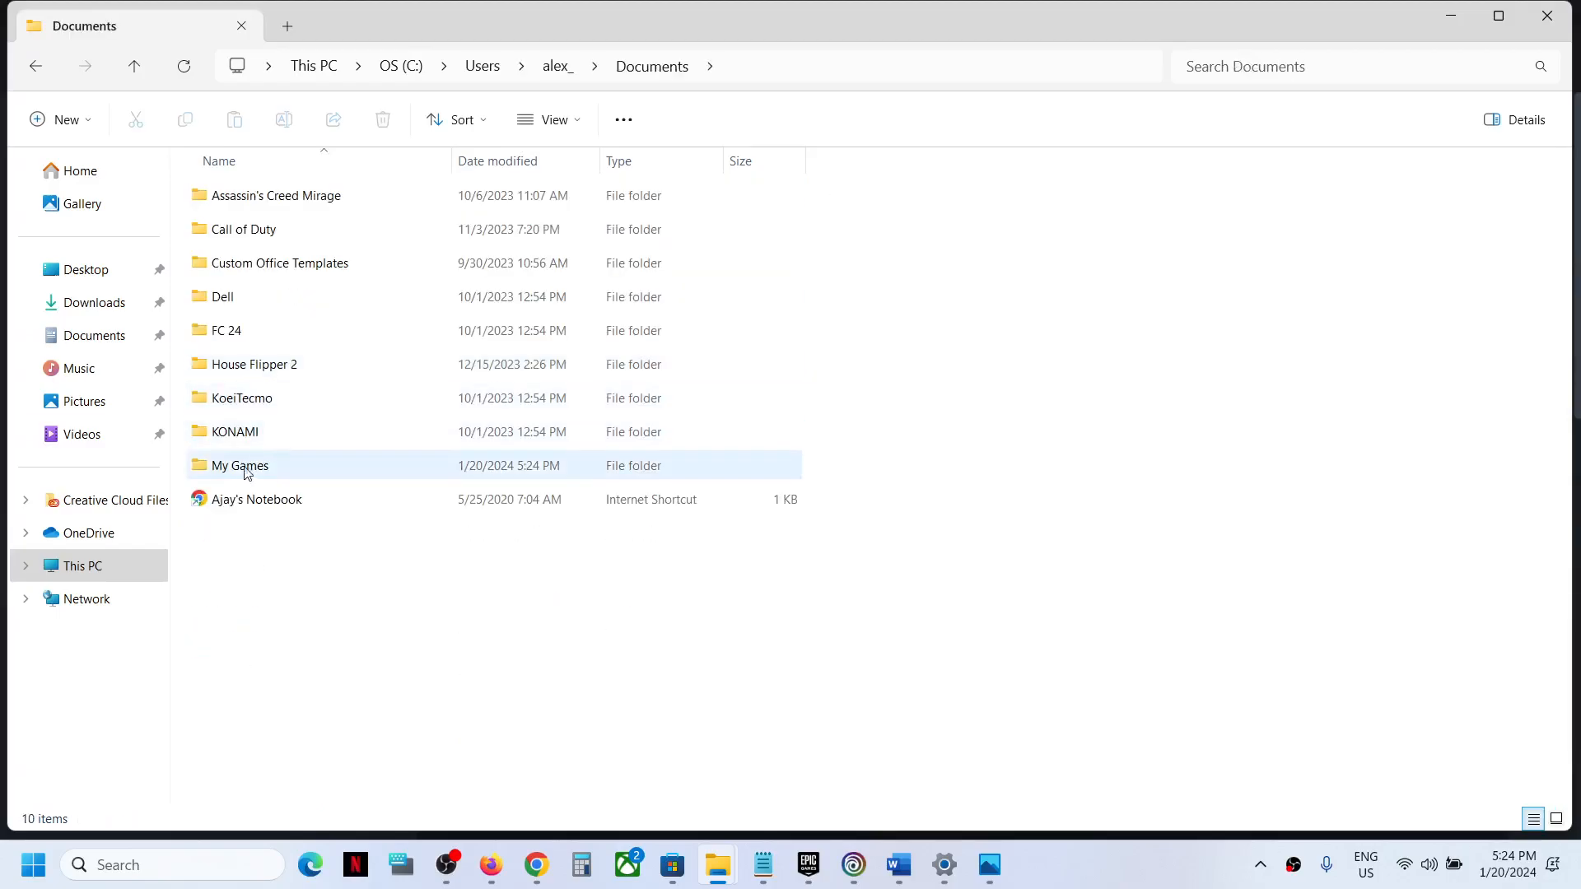
{"action": "left_click", "coordinate": [239, 464]}
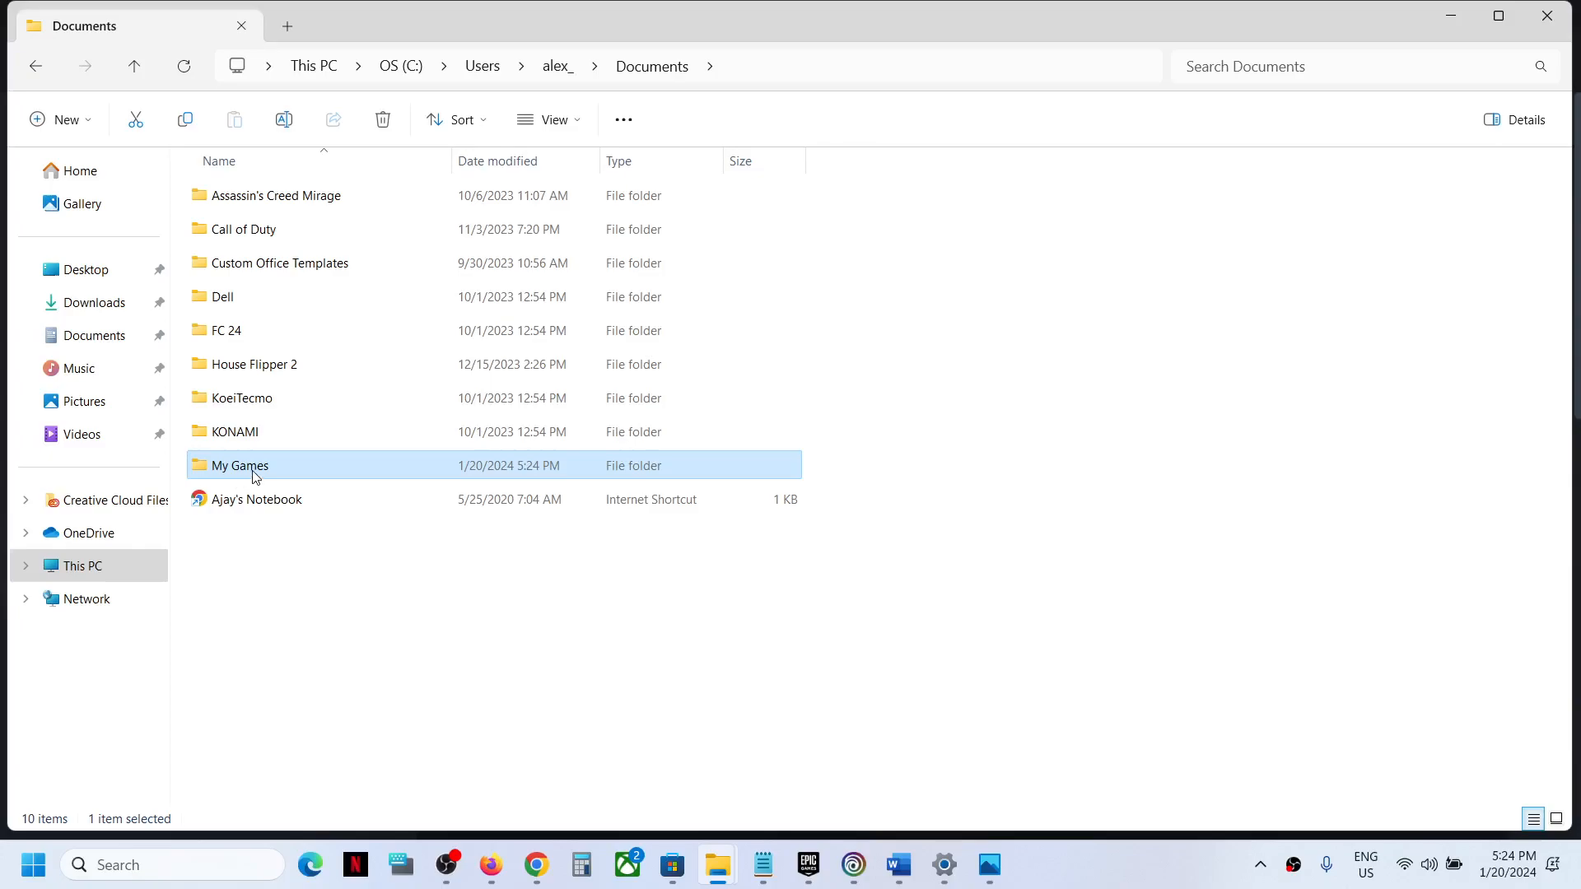
{"action": "double_click", "coordinate": [239, 464]}
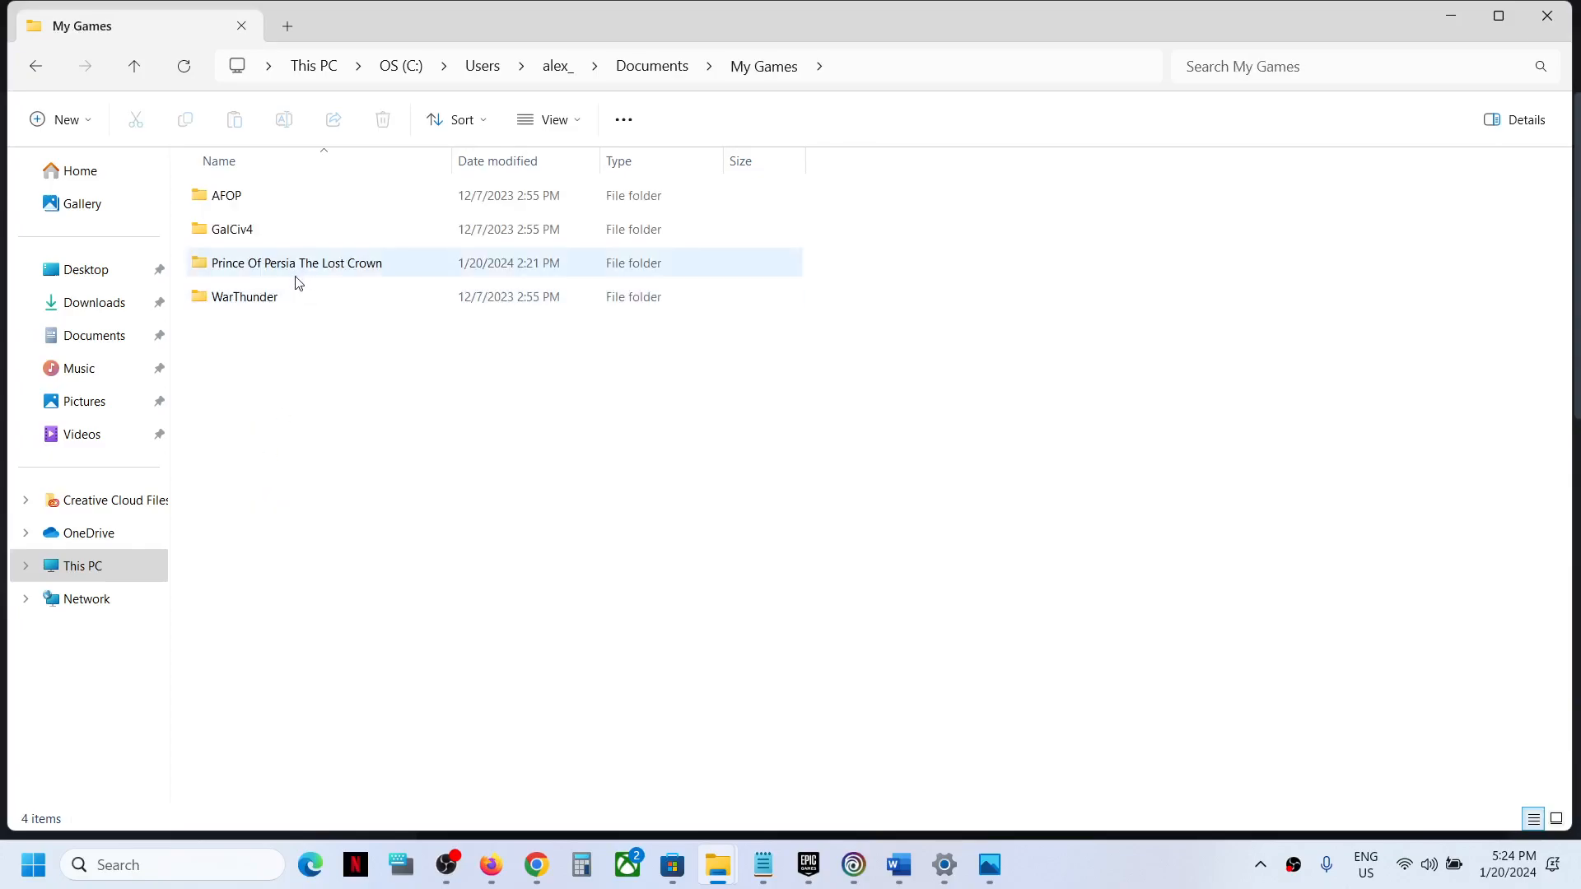
Open Prince Of Persia The Lost Crown > ID folder > Saves and a save slot
{"action": "left_click", "coordinate": [297, 264]}
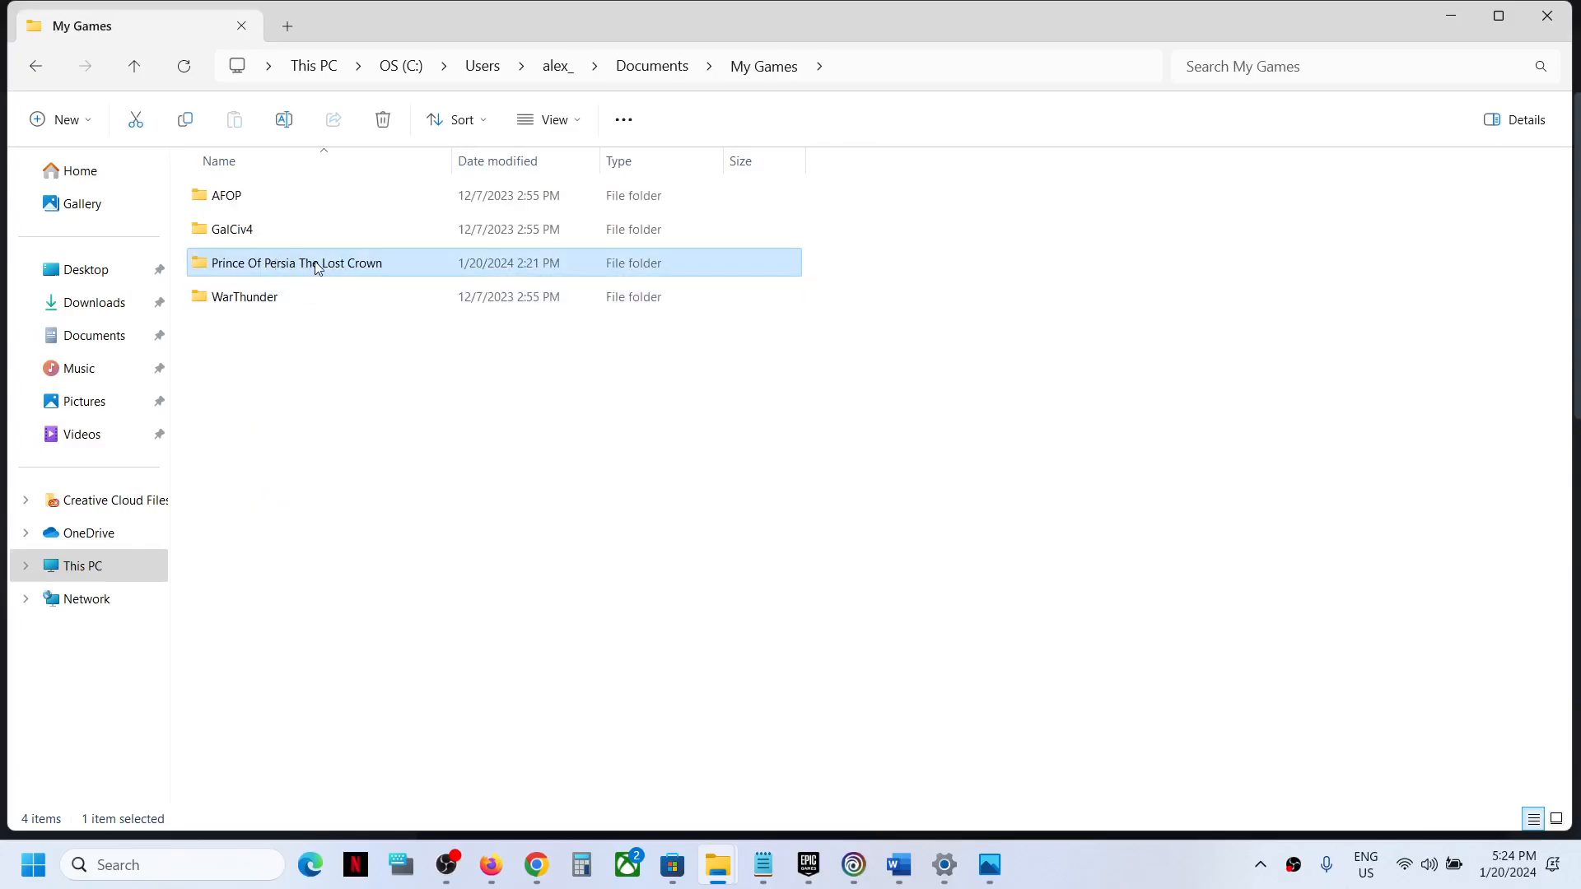
{"action": "double_click", "coordinate": [297, 262]}
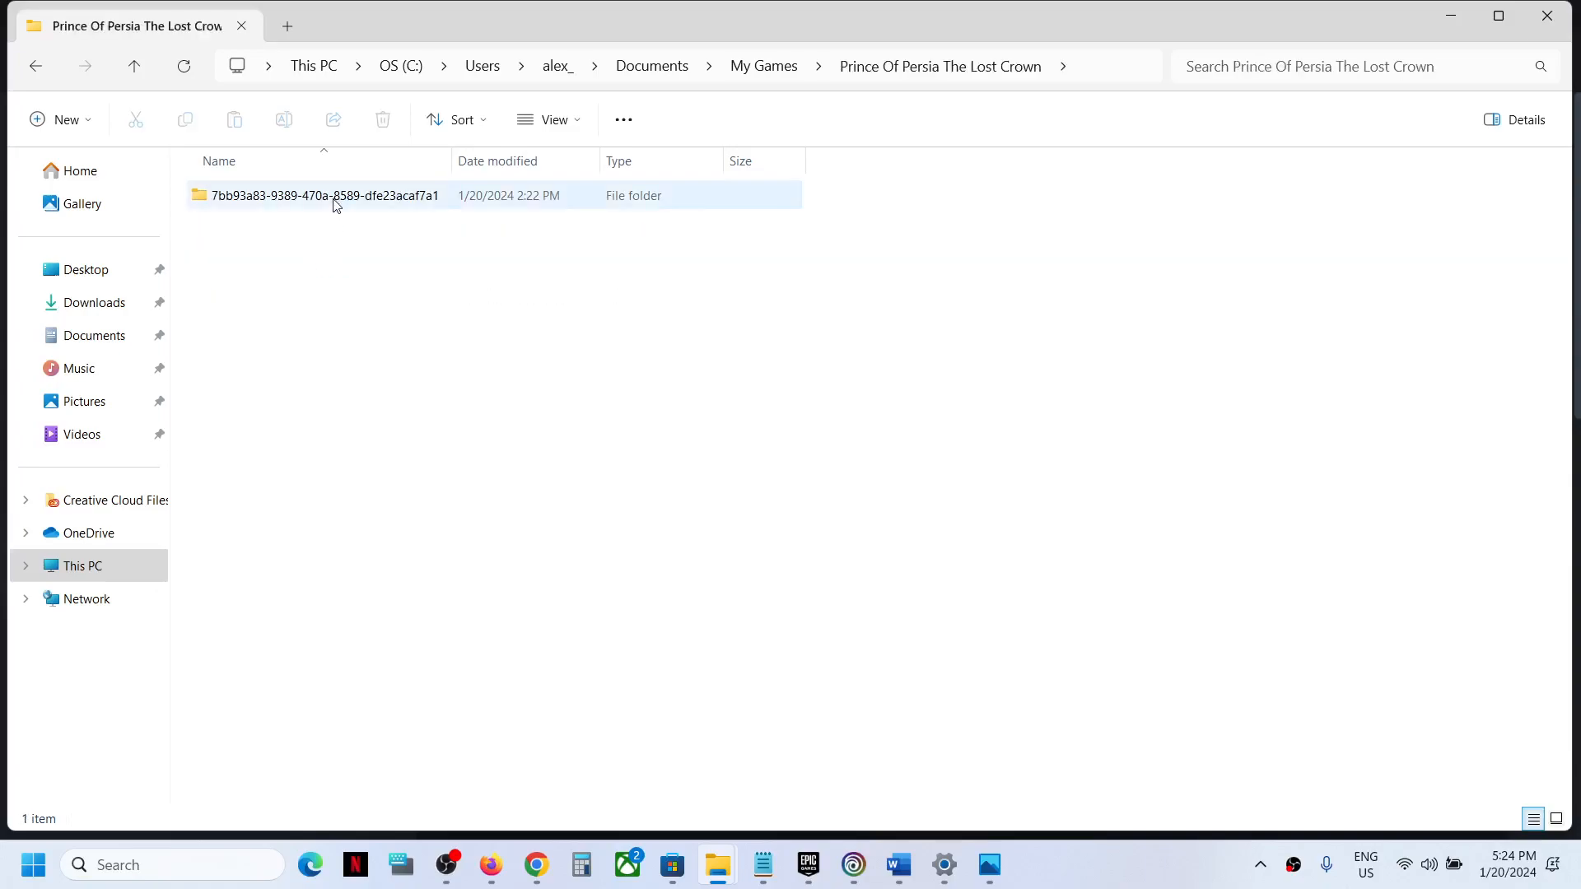
{"action": "double_click", "coordinate": [323, 194]}
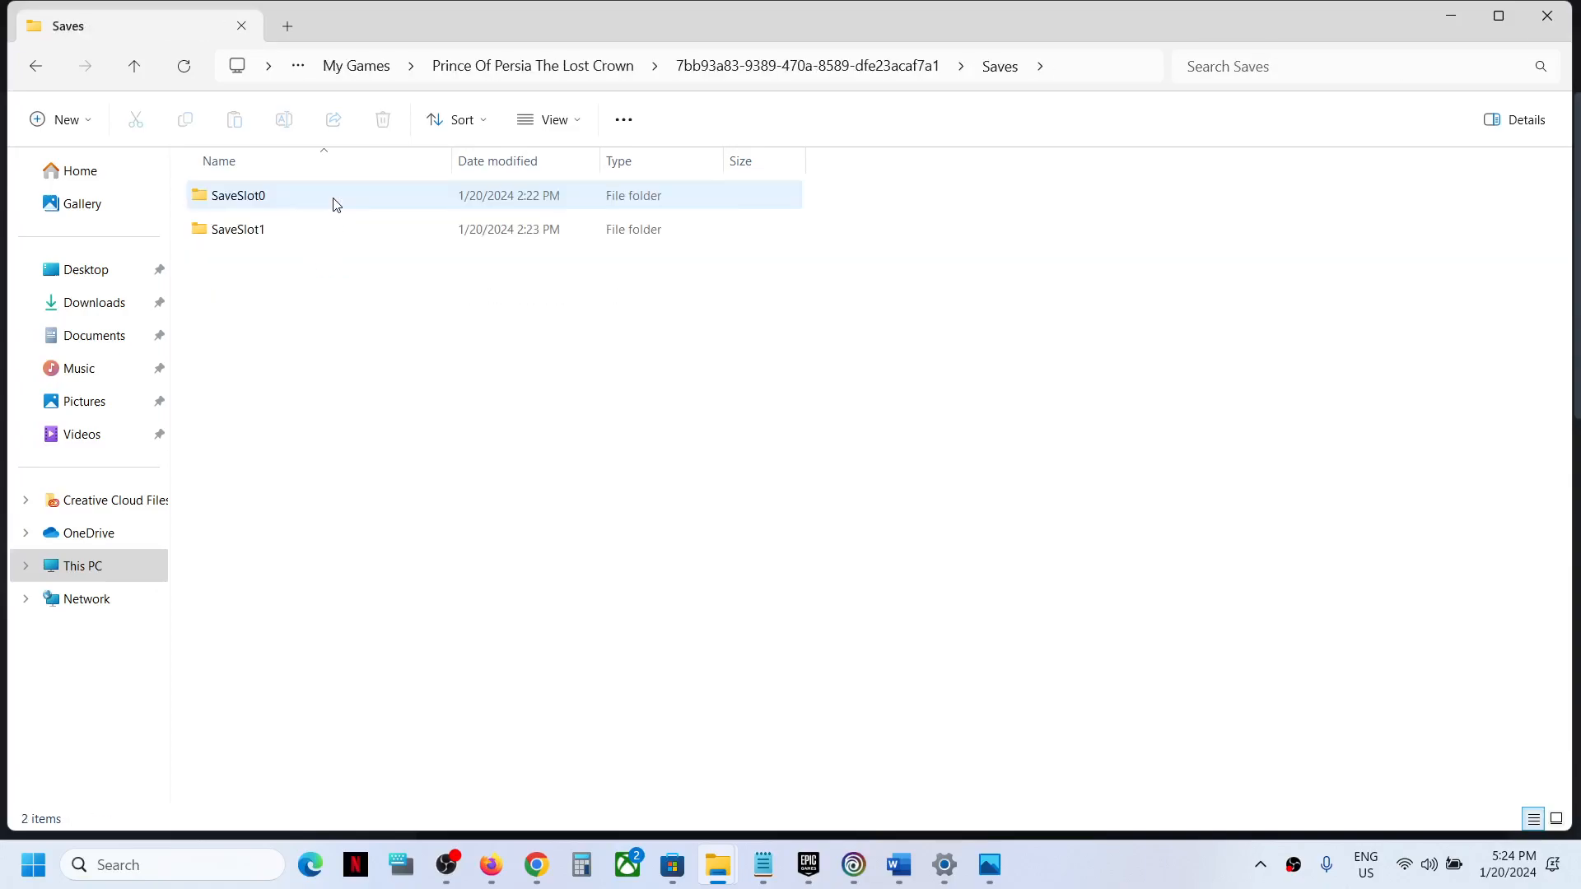
{"action": "double_click", "coordinate": [237, 194]}
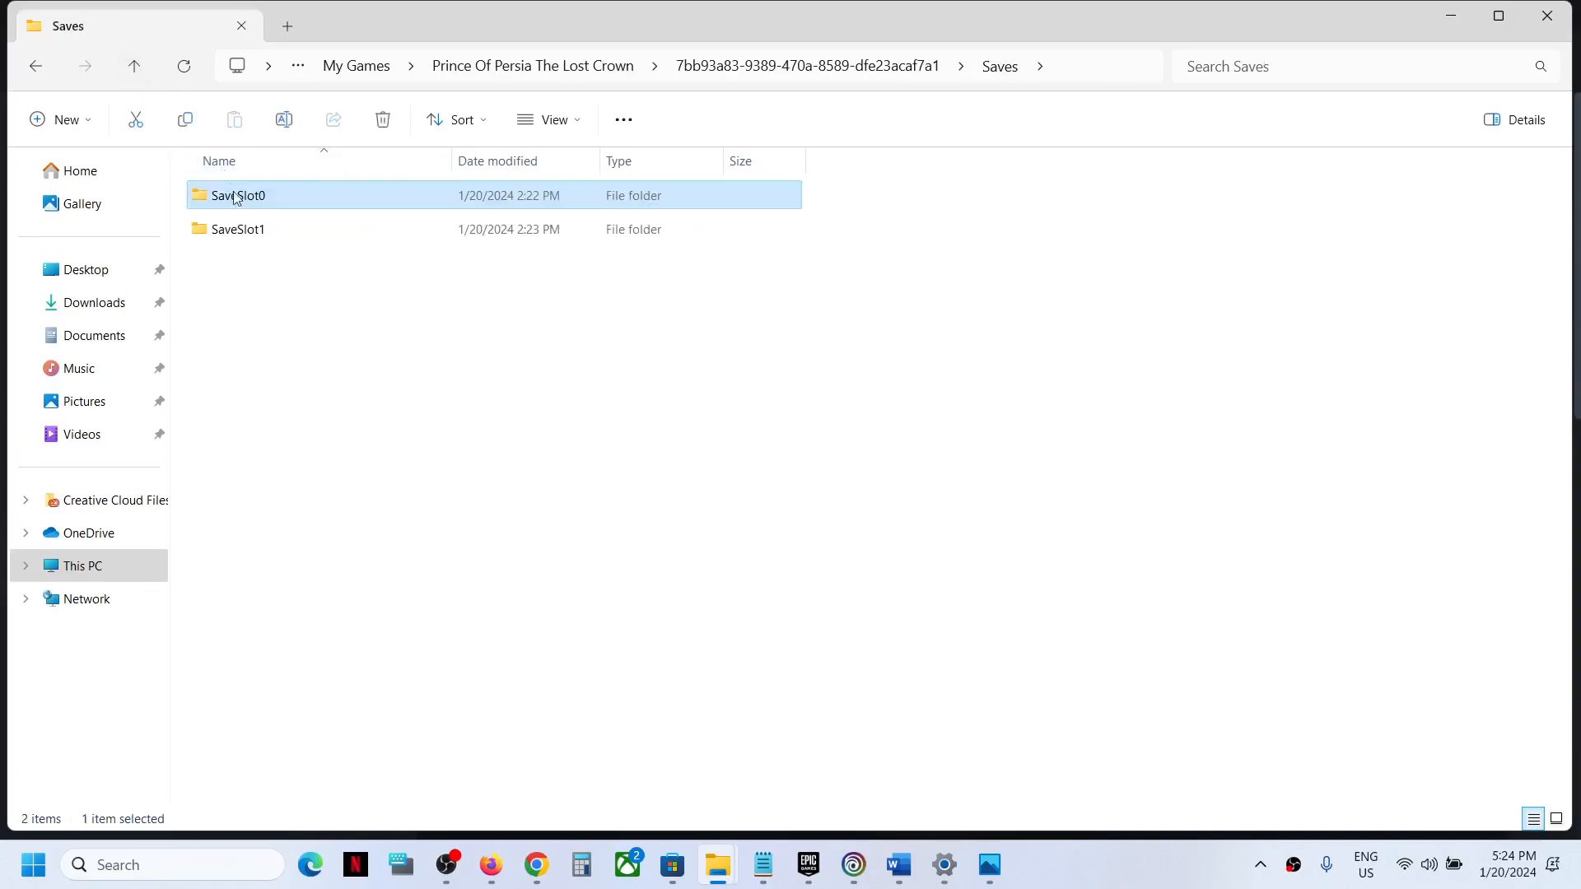
{"action": "double_click", "coordinate": [239, 229]}
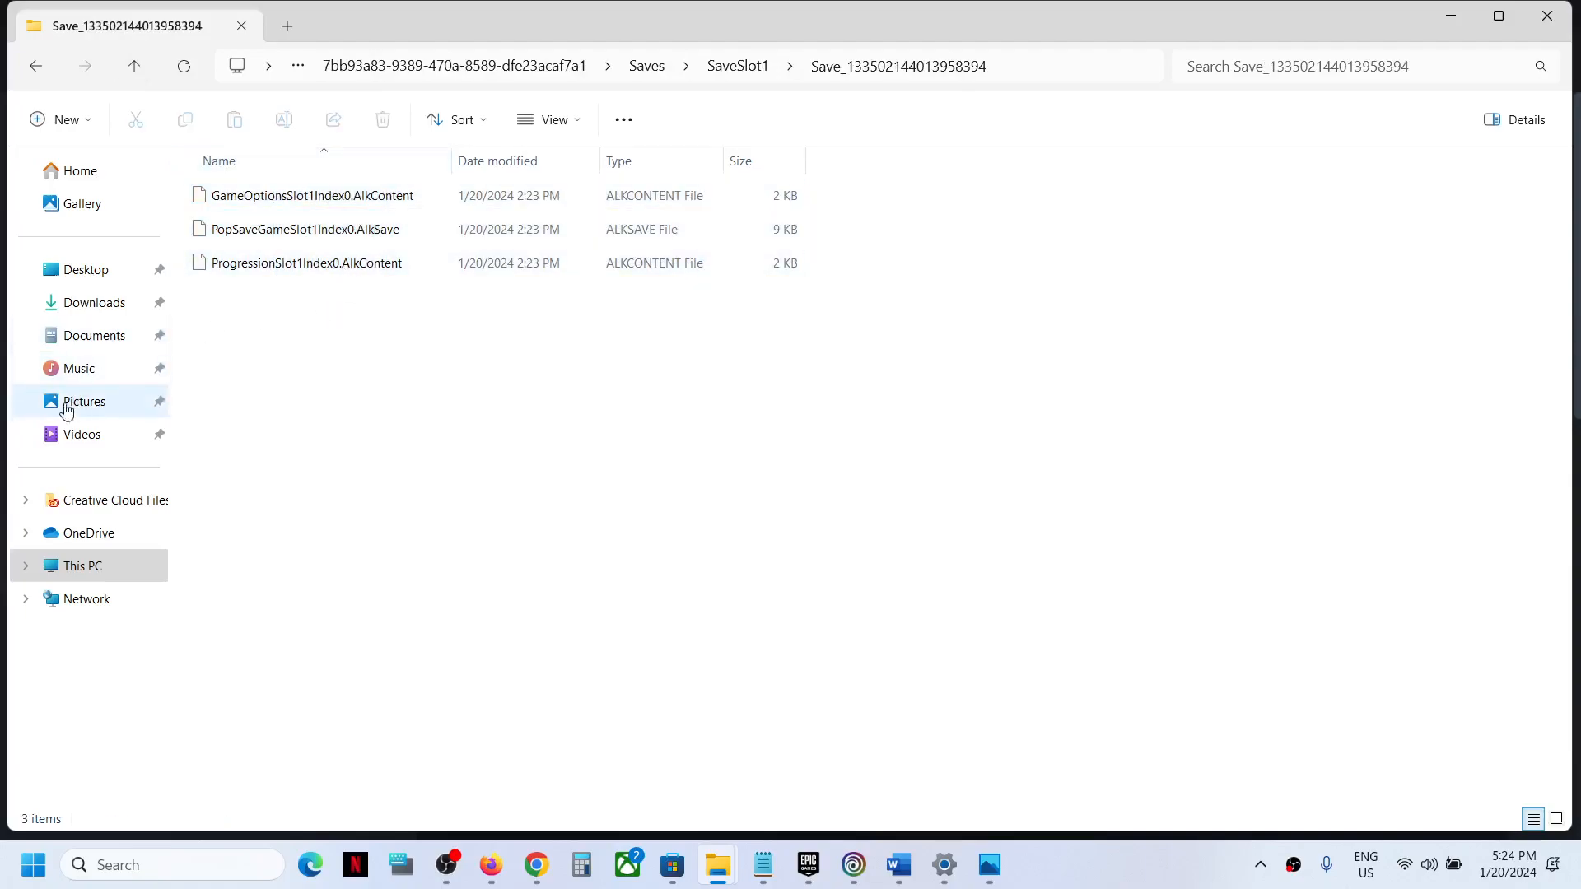
{"action": "mouse_move", "coordinate": [94, 336]}
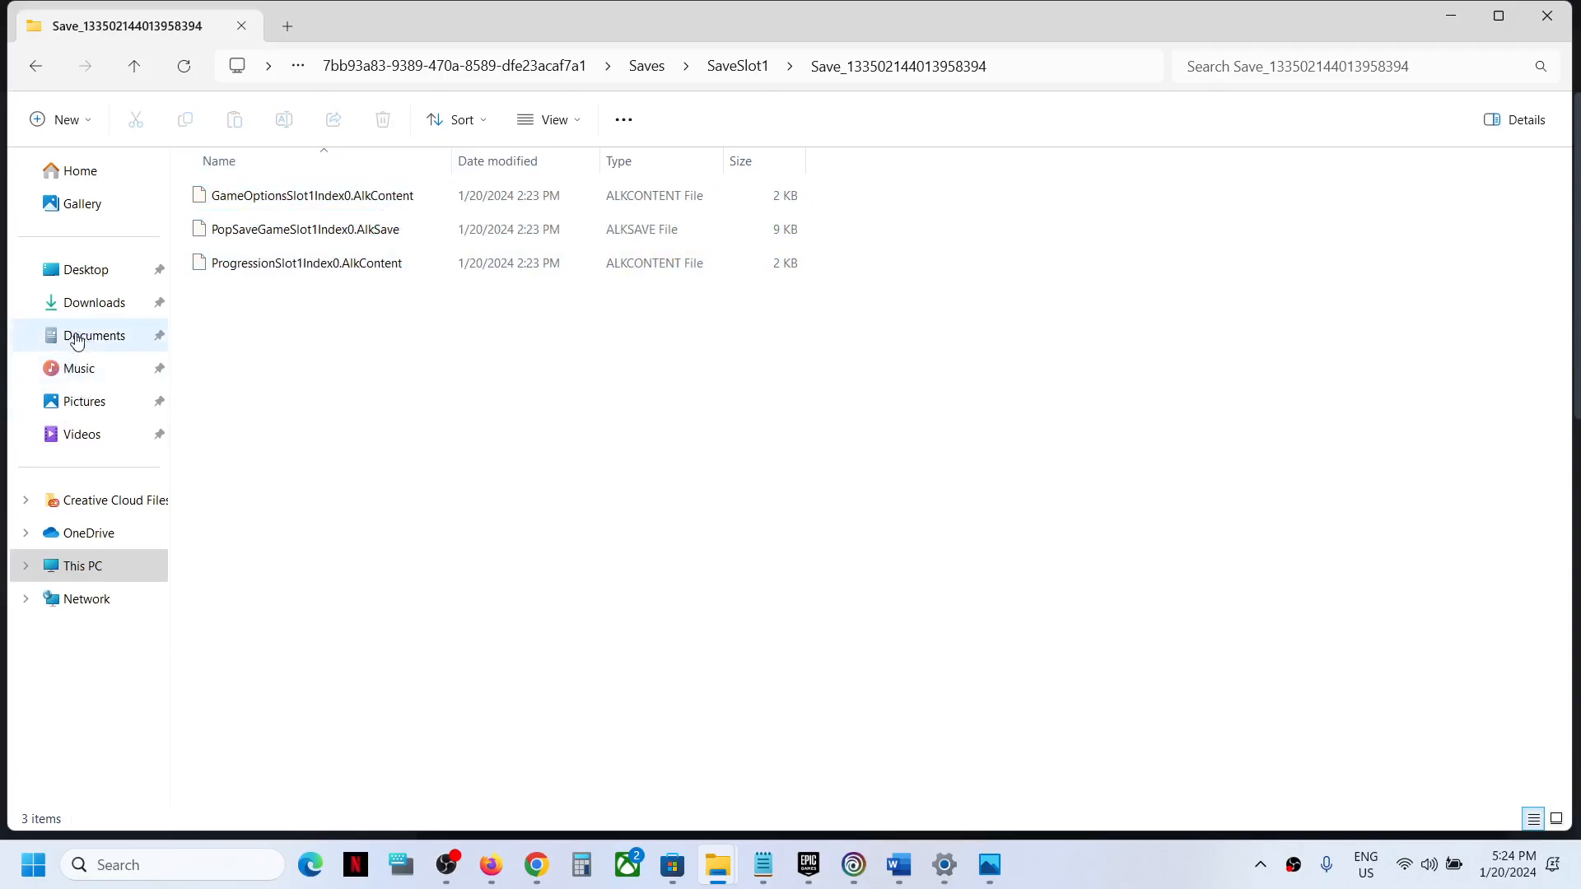
Check that the Documents copy of the Lost Crown ID folder is empty, then return to Ubisoft Connect
{"action": "left_click", "coordinate": [94, 335]}
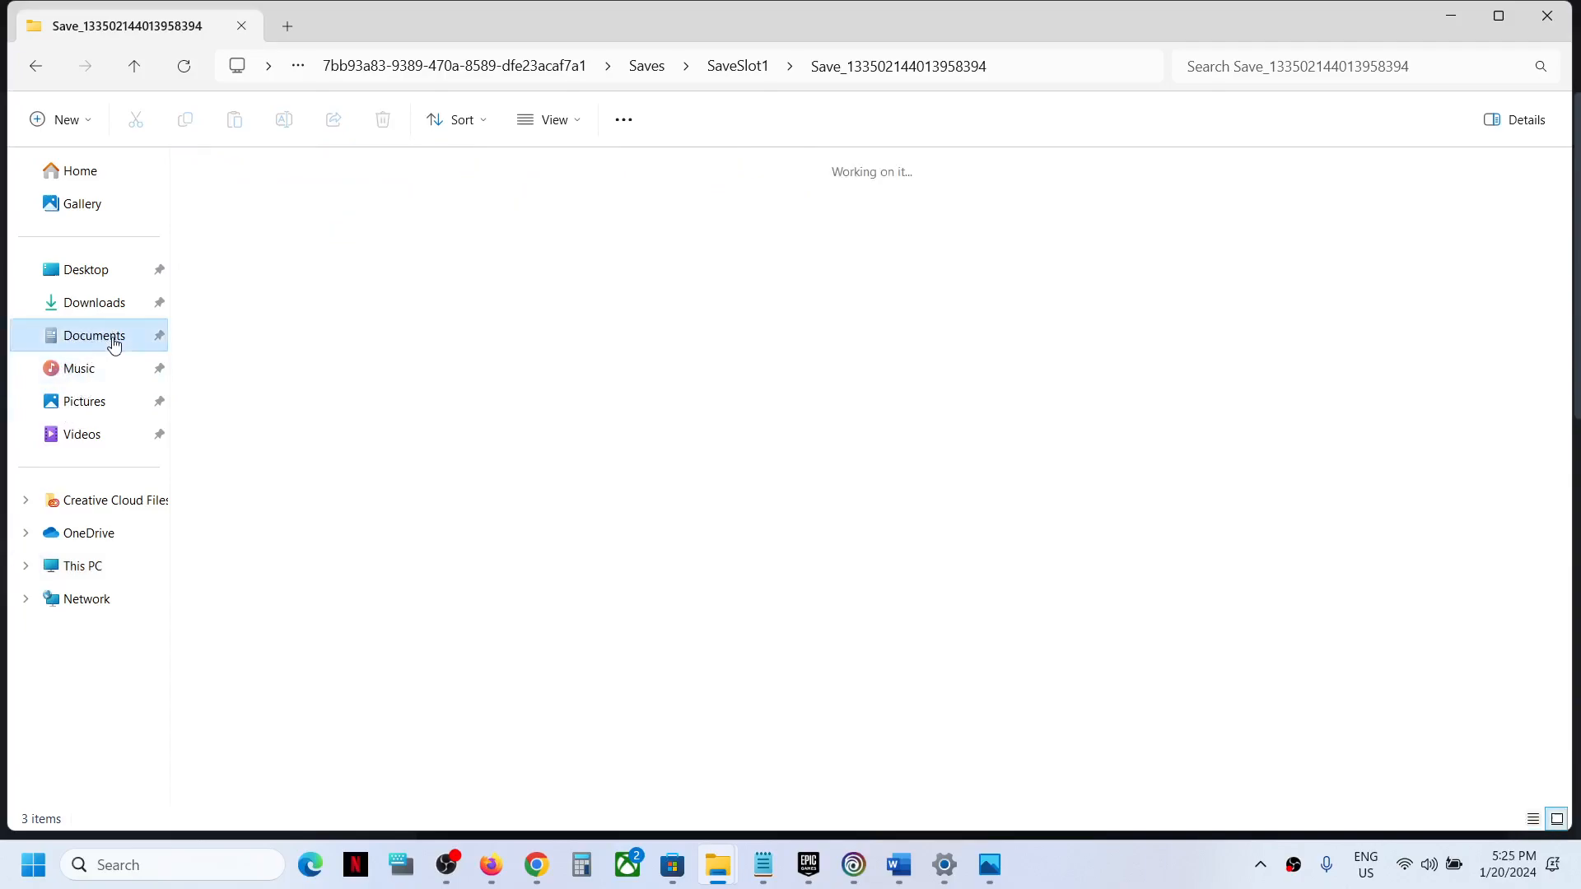
{"action": "left_click", "coordinate": [94, 336]}
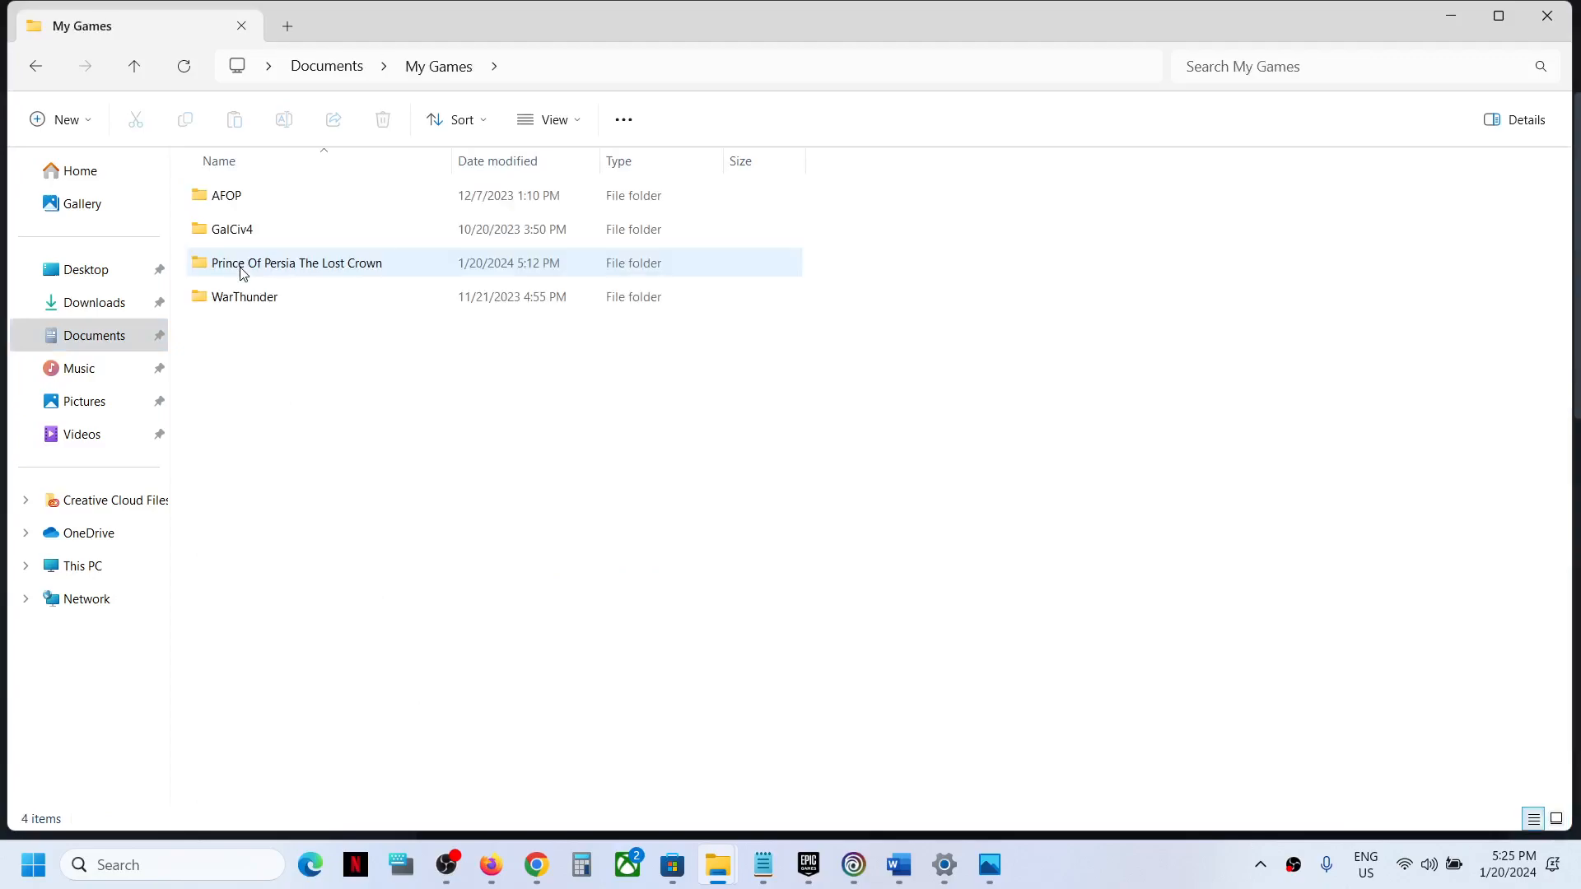
{"action": "double_click", "coordinate": [296, 264]}
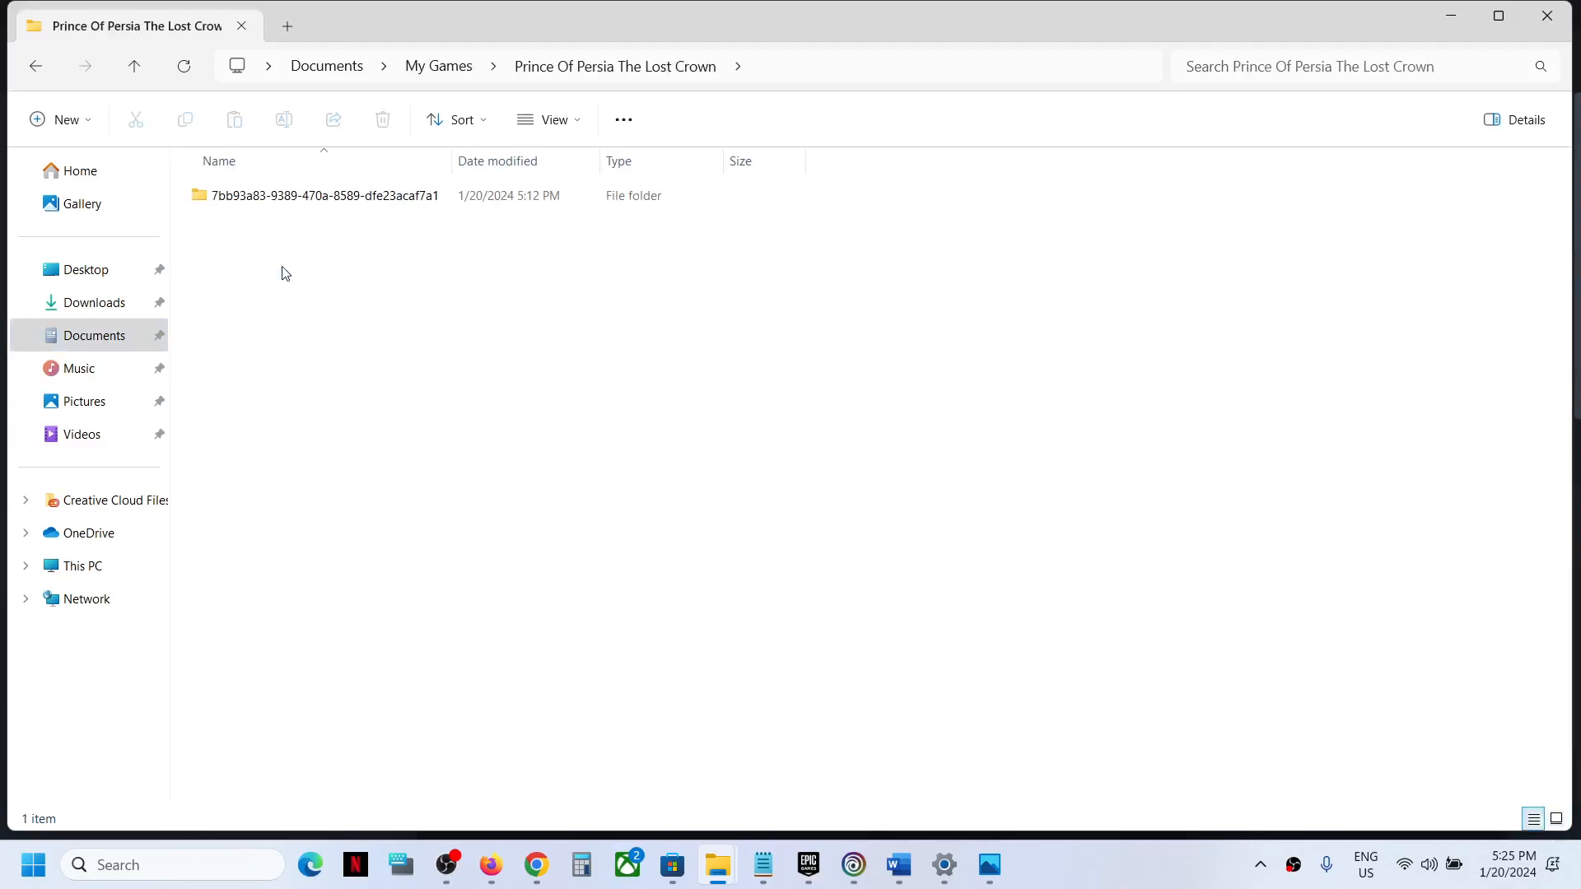
{"action": "double_click", "coordinate": [323, 195]}
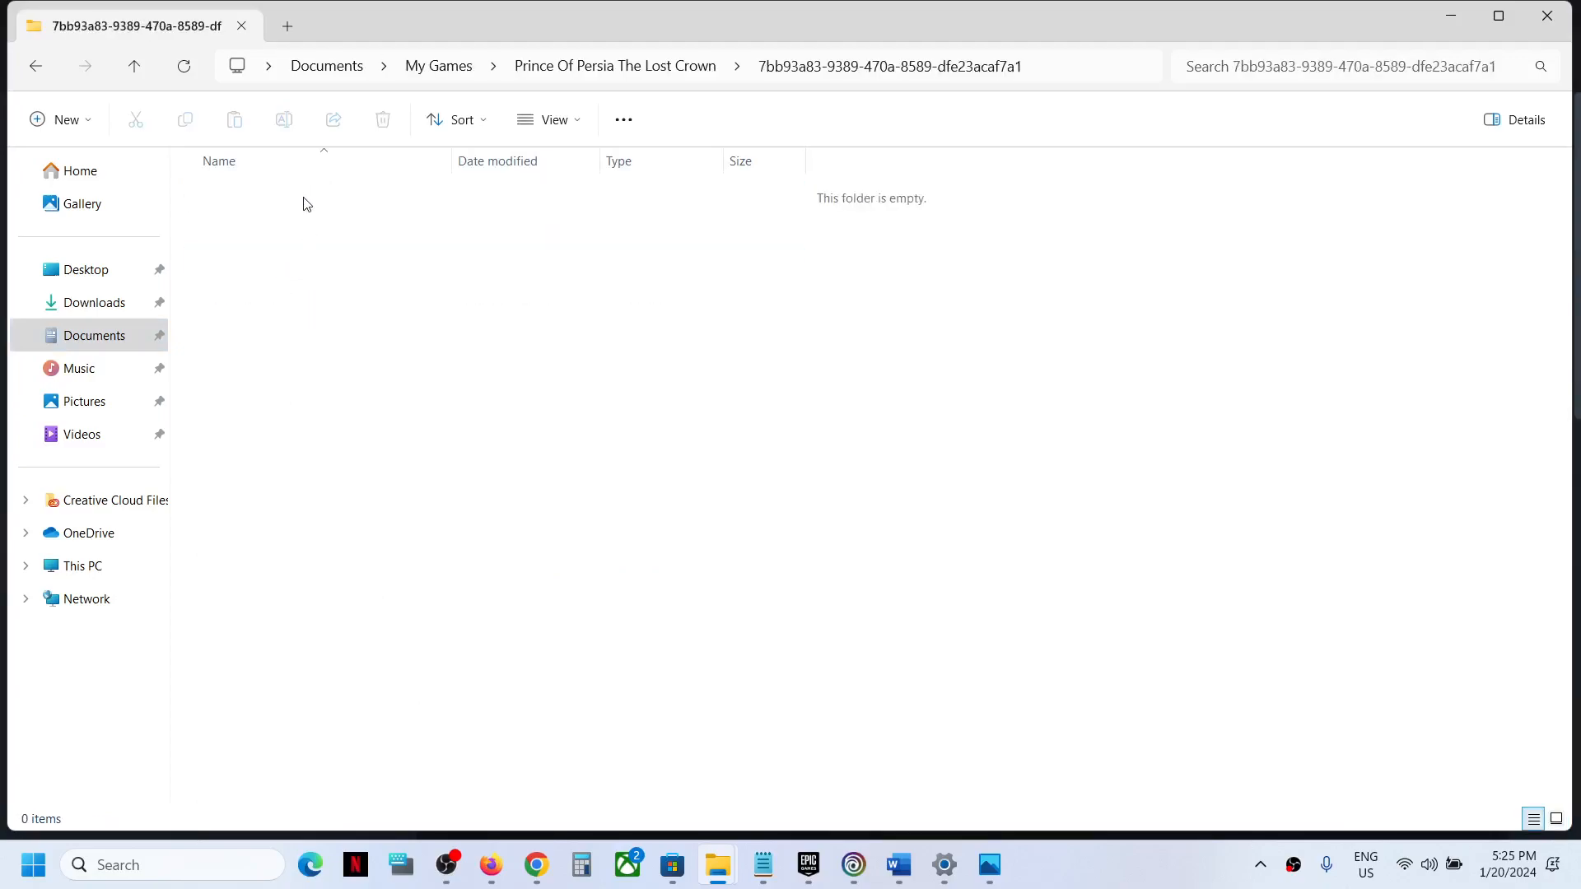
{"action": "left_click", "coordinate": [134, 67]}
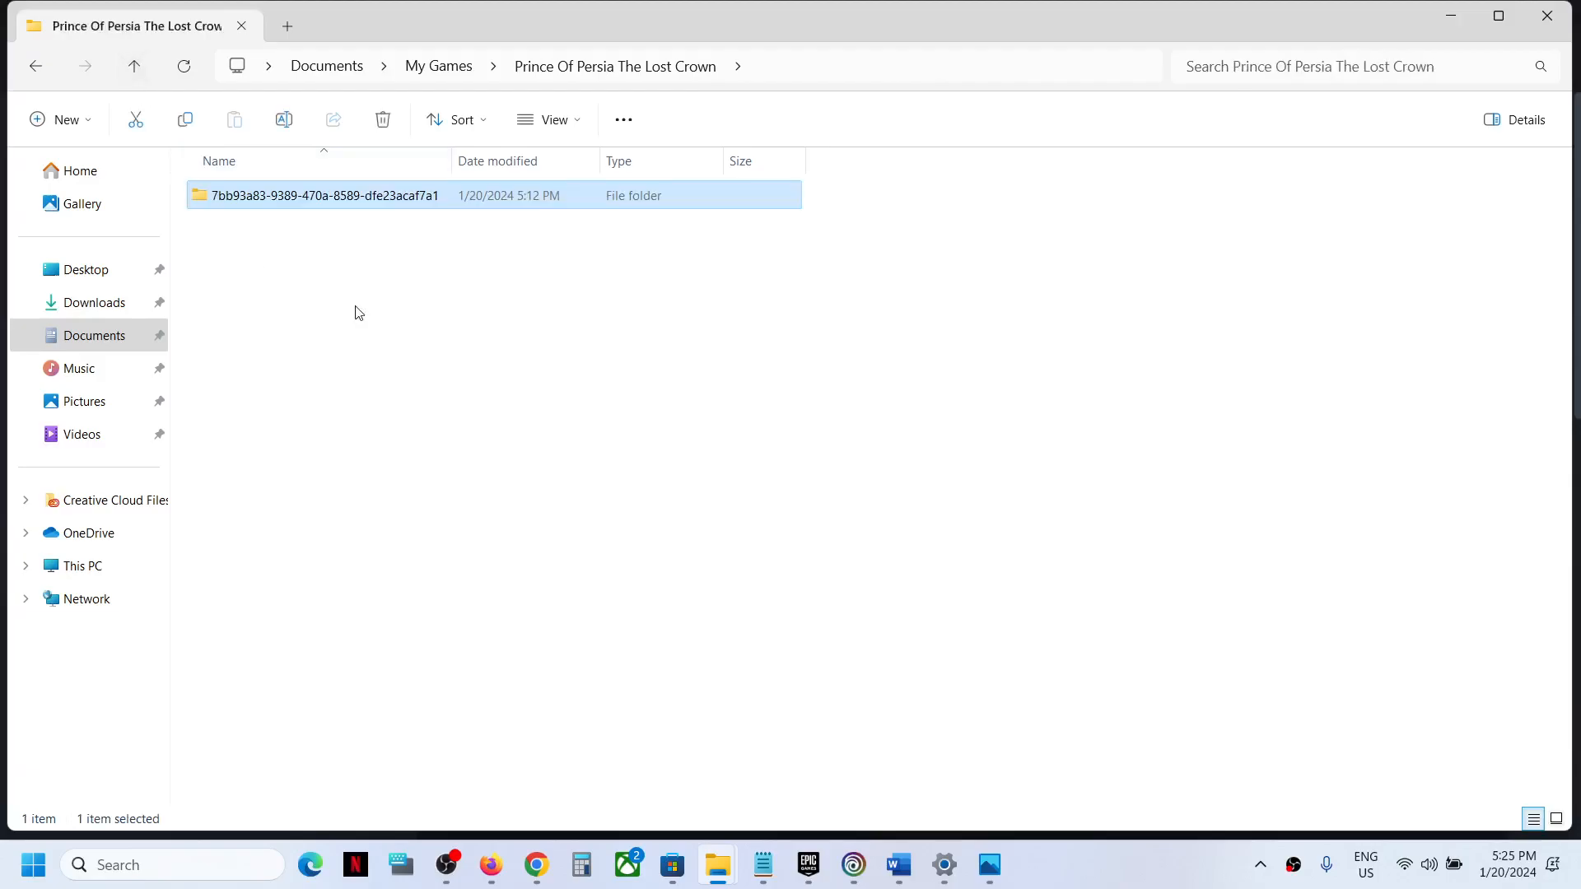
{"action": "left_click", "coordinate": [852, 866]}
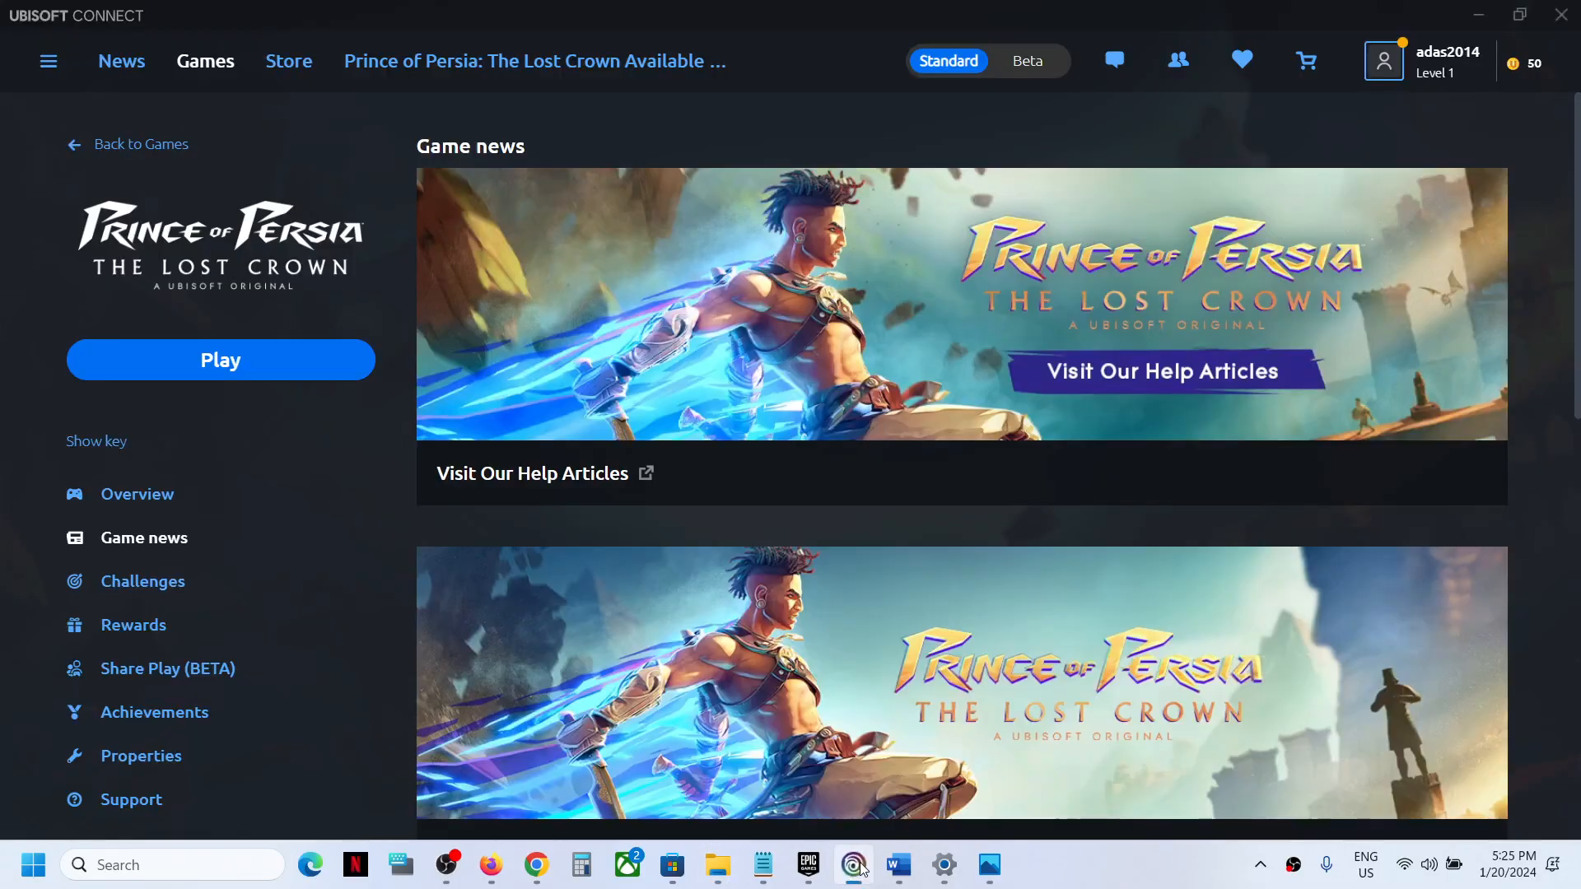
{"action": "mouse_move", "coordinate": [1089, 872]}
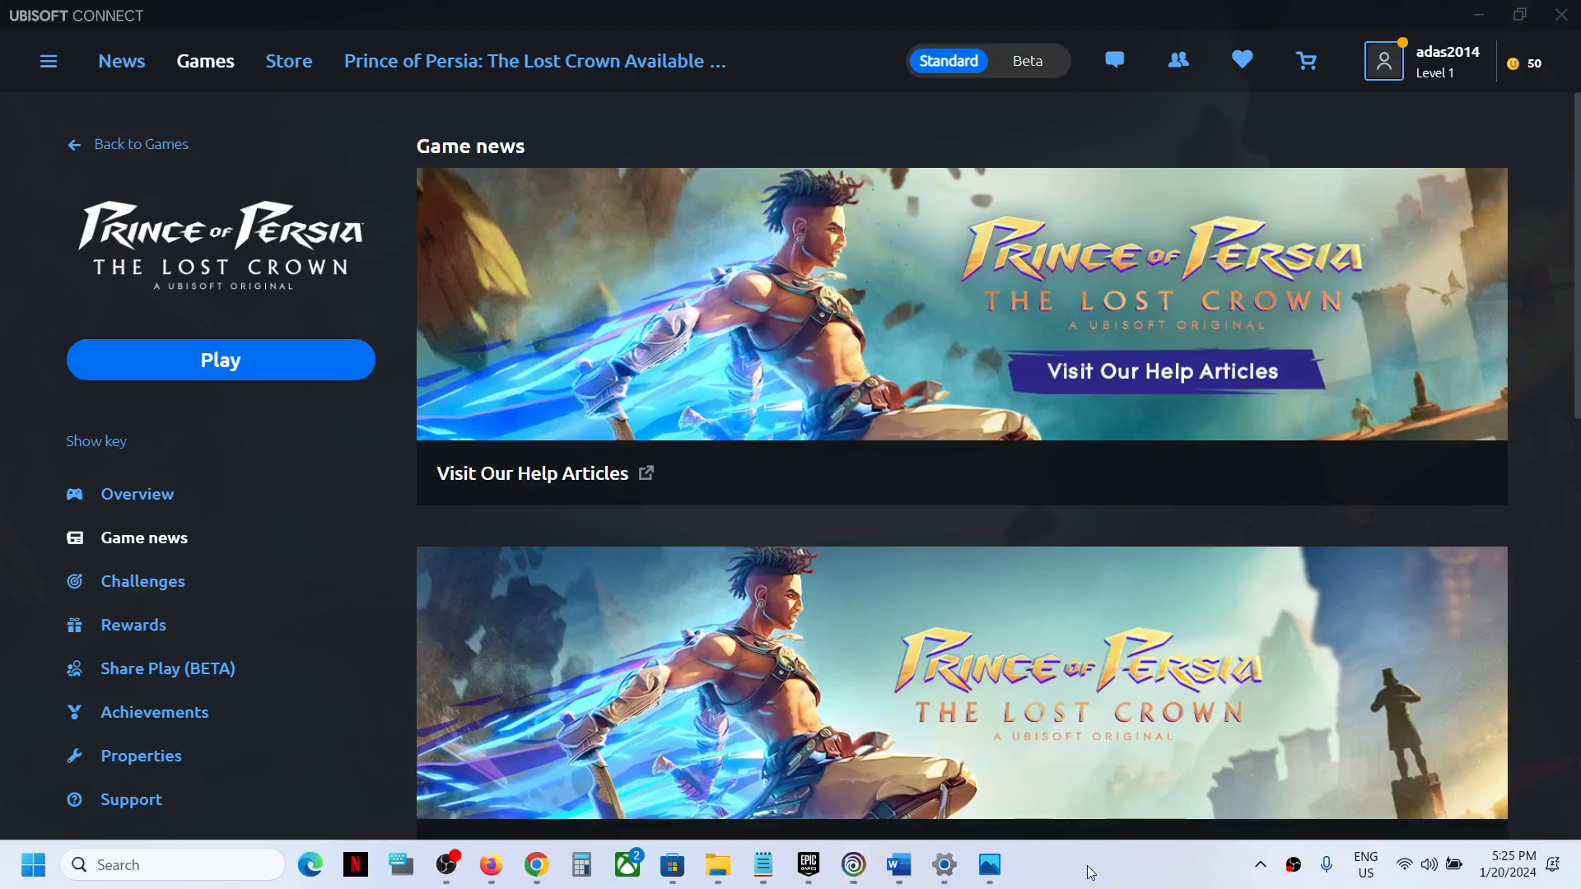